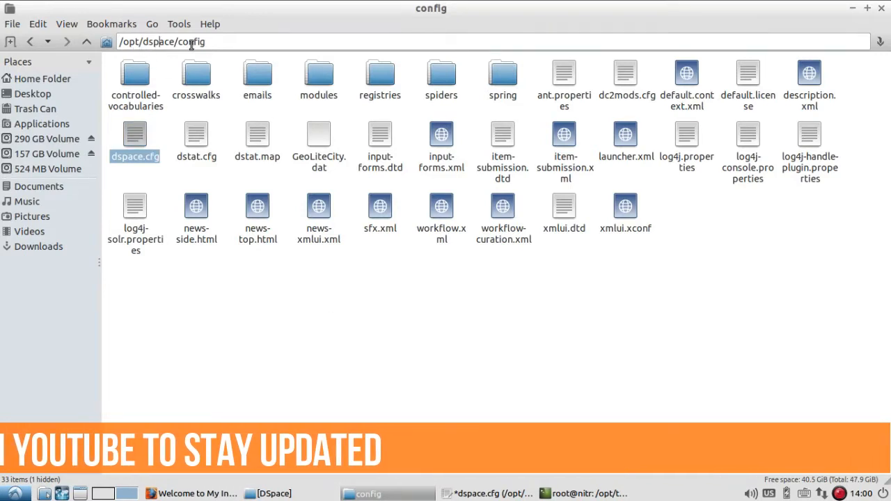
Navigate up to the dspace folder, open dspace.cfg, and close the extra copy
{"action": "left_click", "coordinate": [87, 42]}
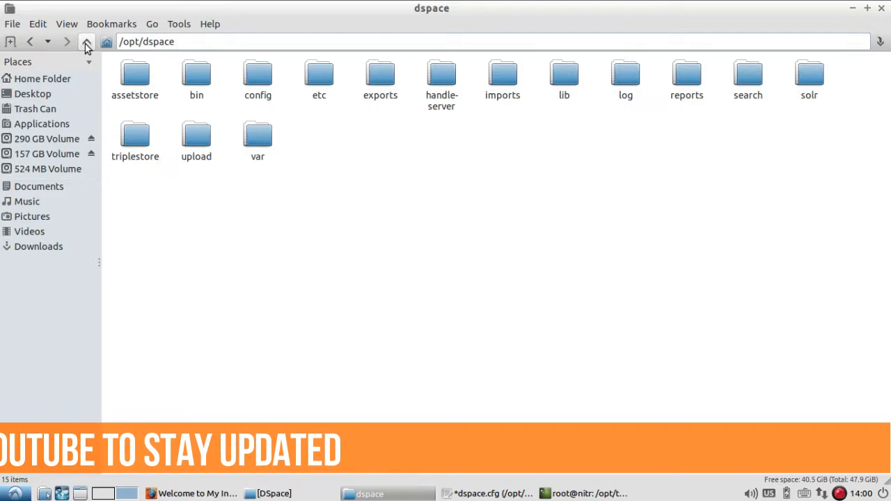
{"action": "left_click", "coordinate": [86, 42]}
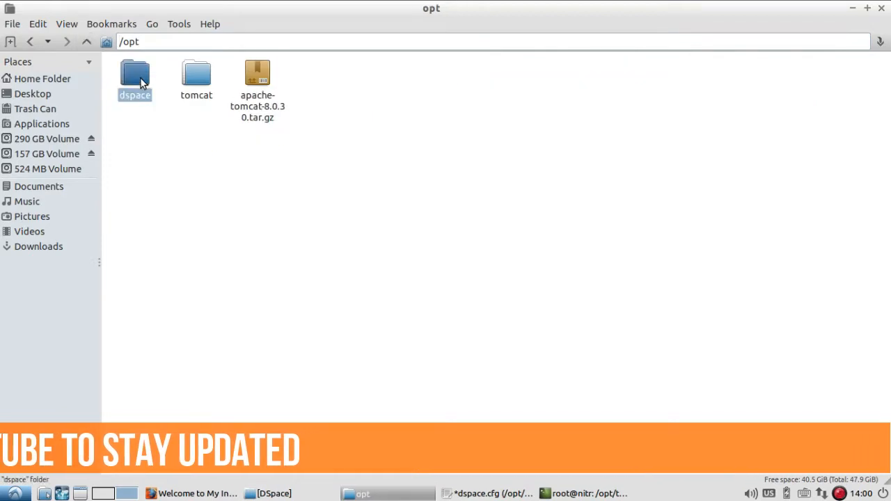
{"action": "double_click", "coordinate": [135, 74]}
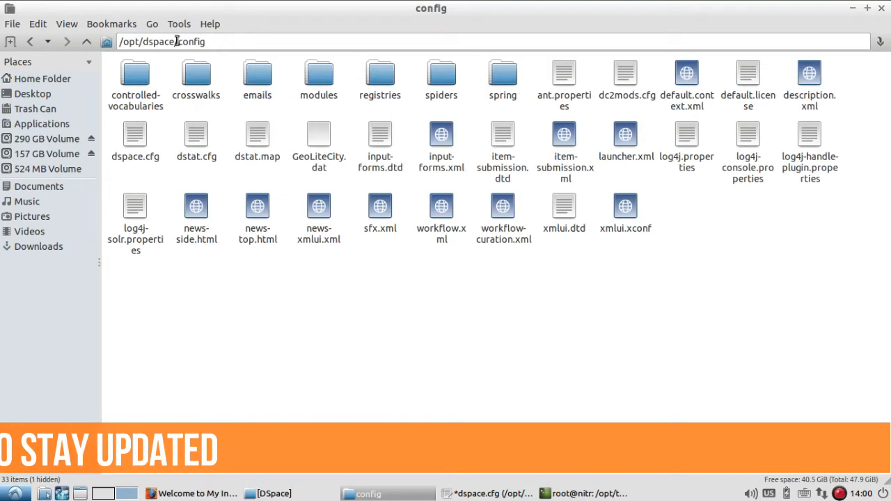
{"action": "left_click", "coordinate": [135, 134]}
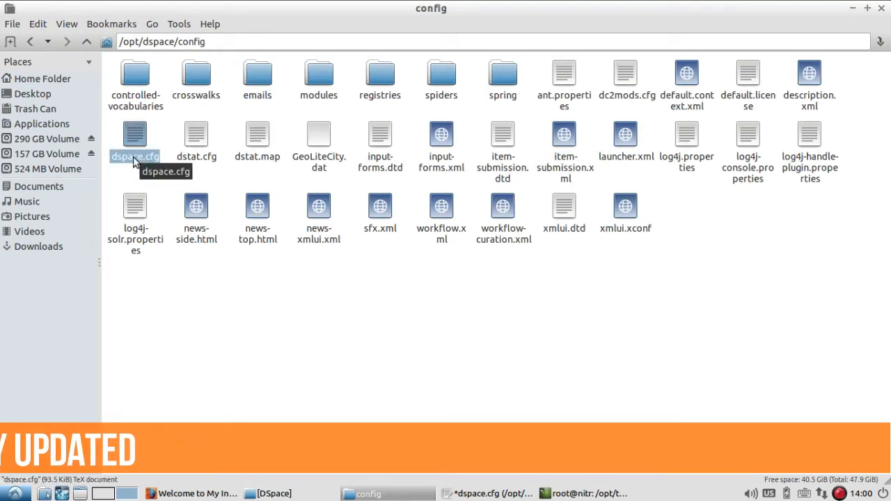
{"action": "double_click", "coordinate": [135, 134]}
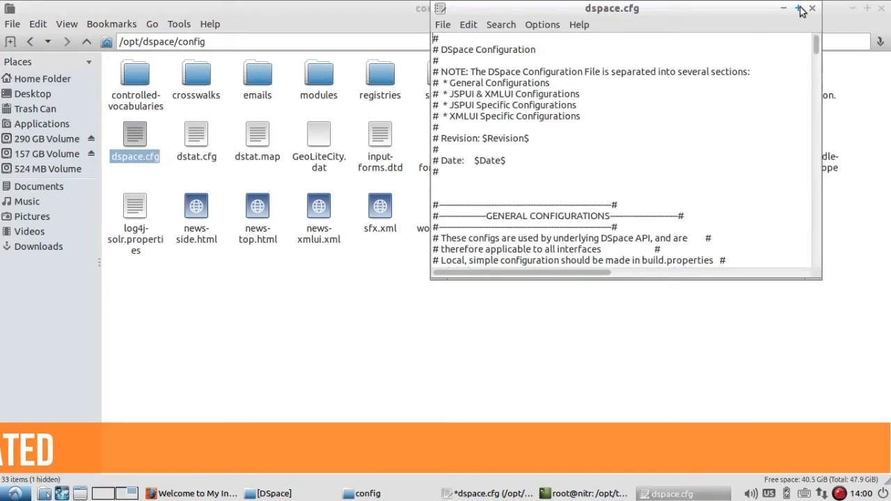
{"action": "left_click", "coordinate": [782, 8]}
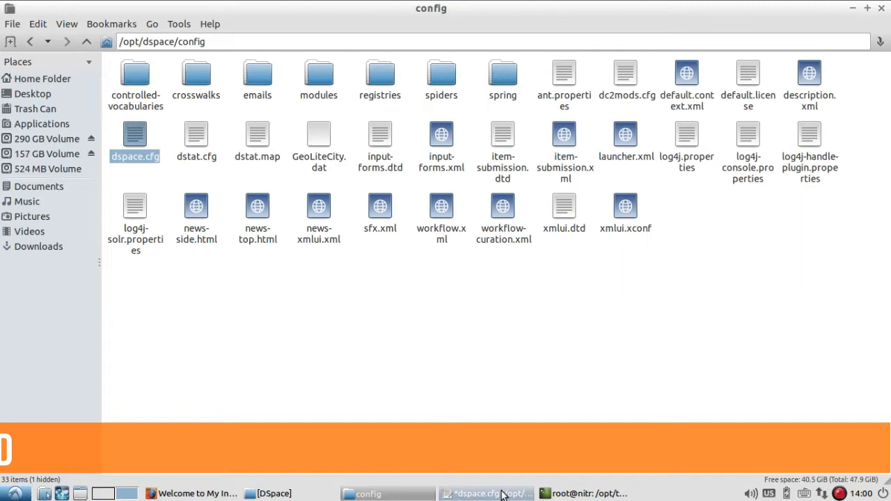
Return to the edited dspace.cfg, keeping recent.submissions.count = 10 uncommented
{"action": "left_click", "coordinate": [485, 493]}
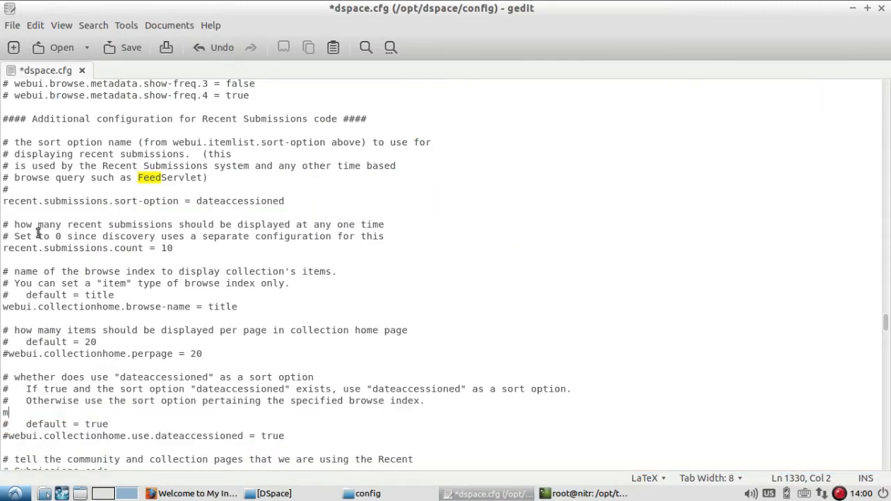
{"action": "mouse_move", "coordinate": [103, 244]}
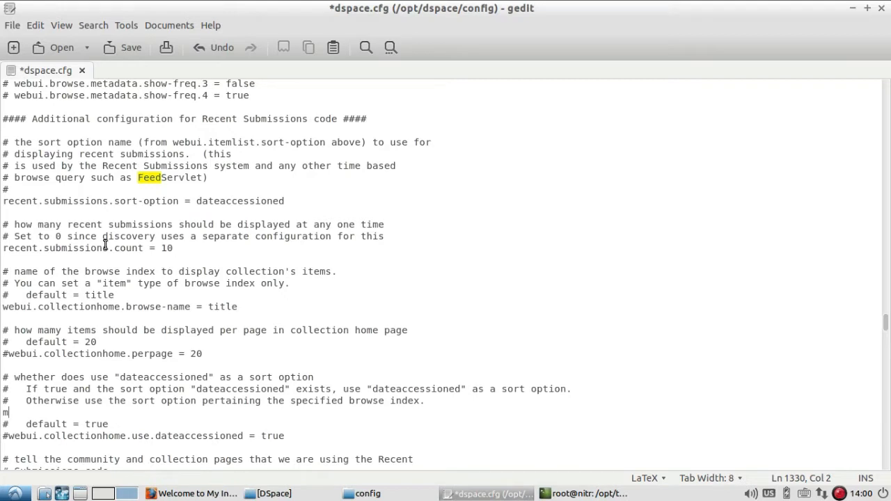
{"action": "double_click", "coordinate": [56, 247]}
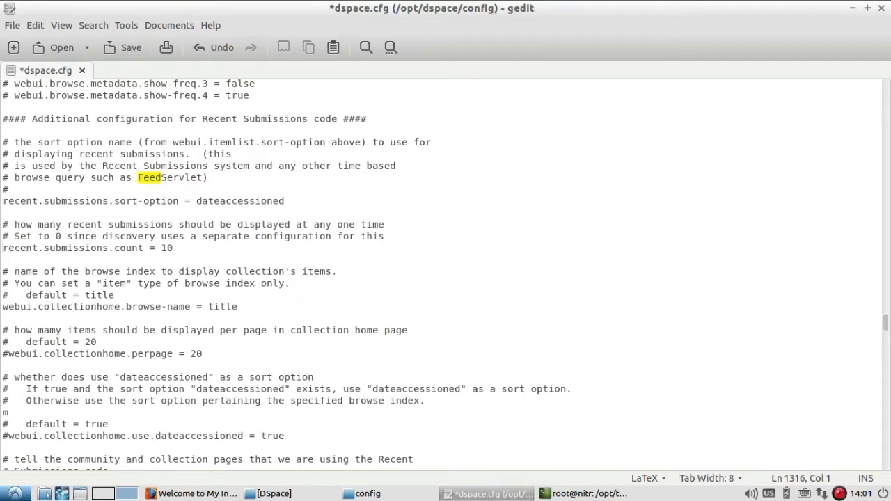
{"action": "type", "text": "#"}
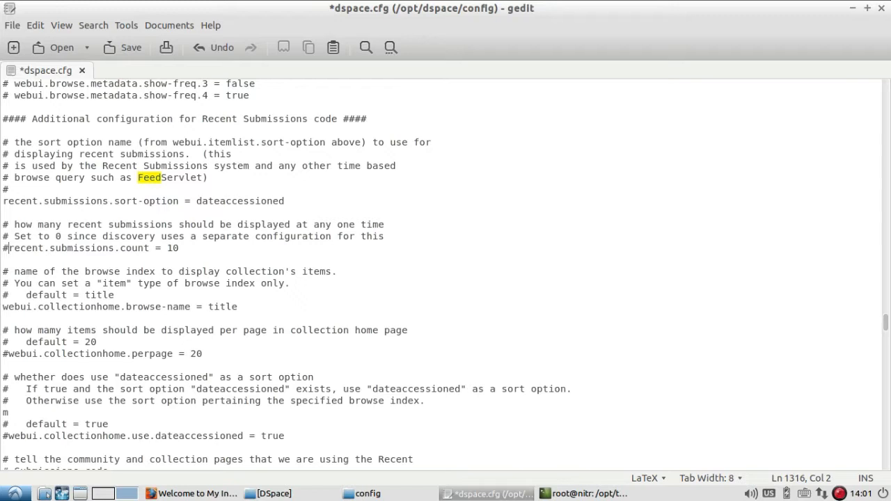
{"action": "key", "text": "BackSpace"}
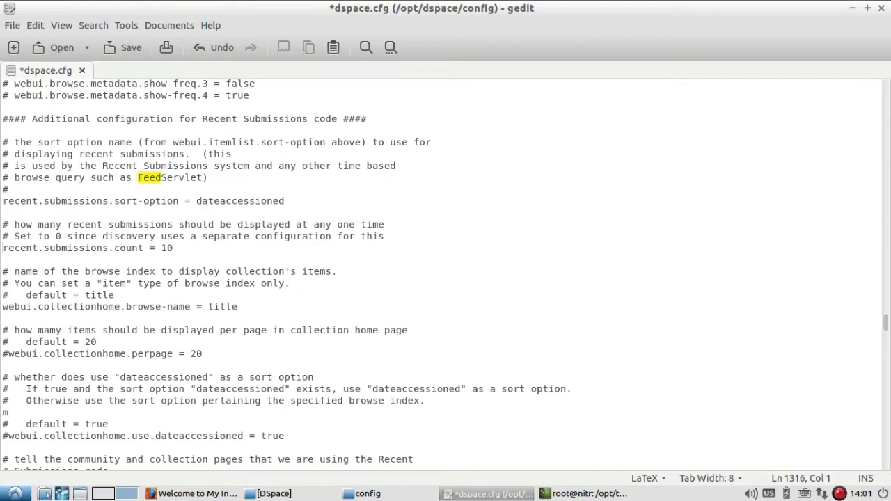
{"action": "scroll", "scroll_direction": "down", "scroll_amount": 3}
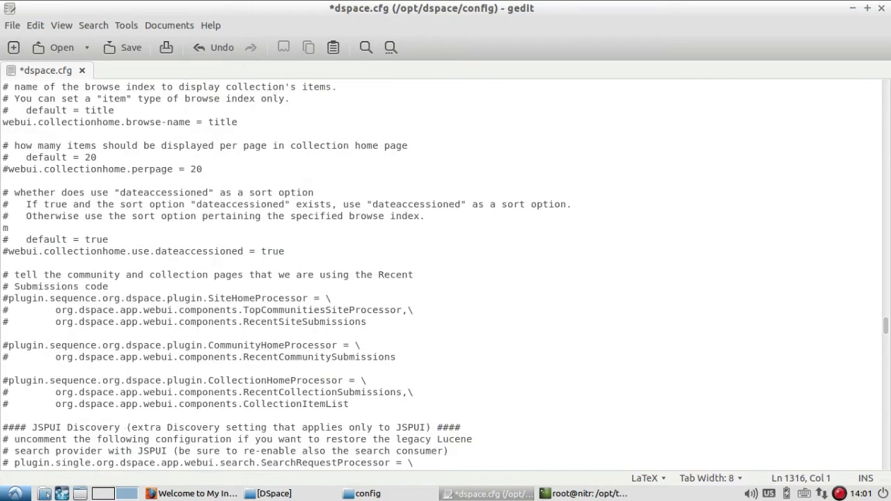
{"action": "scroll", "scroll_direction": "down", "scroll_amount": 3}
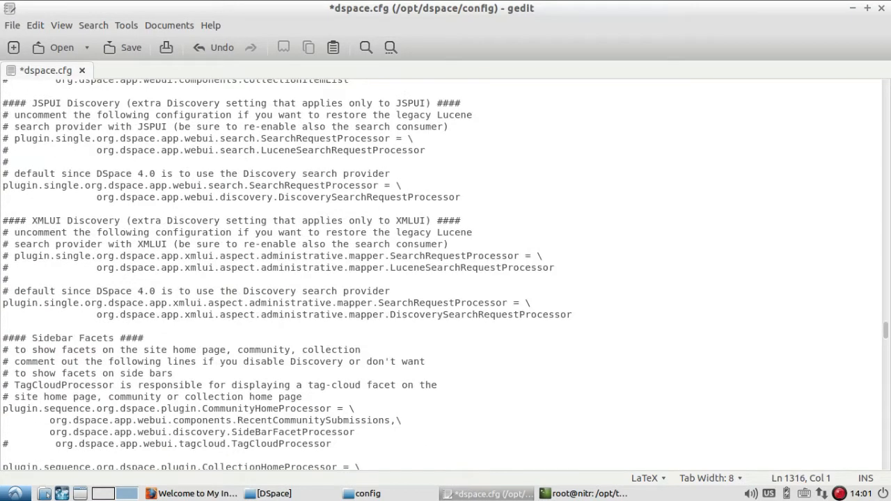
{"action": "scroll", "scroll_direction": "down", "scroll_amount": 3}
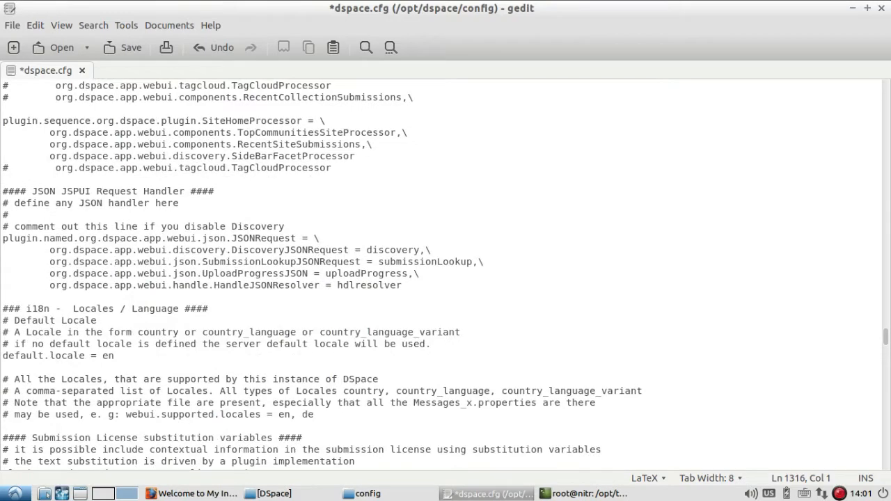
{"action": "scroll", "scroll_direction": "down", "scroll_amount": 3}
{"action": "type", "text": "strength"}
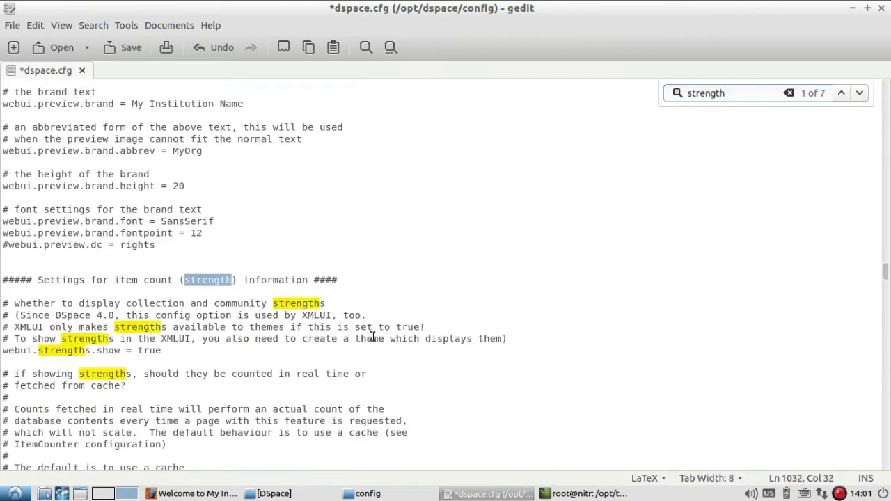
Scroll past webui.strengths.show = true and close the gedit window
{"action": "scroll", "scroll_direction": "down", "scroll_amount": 3}
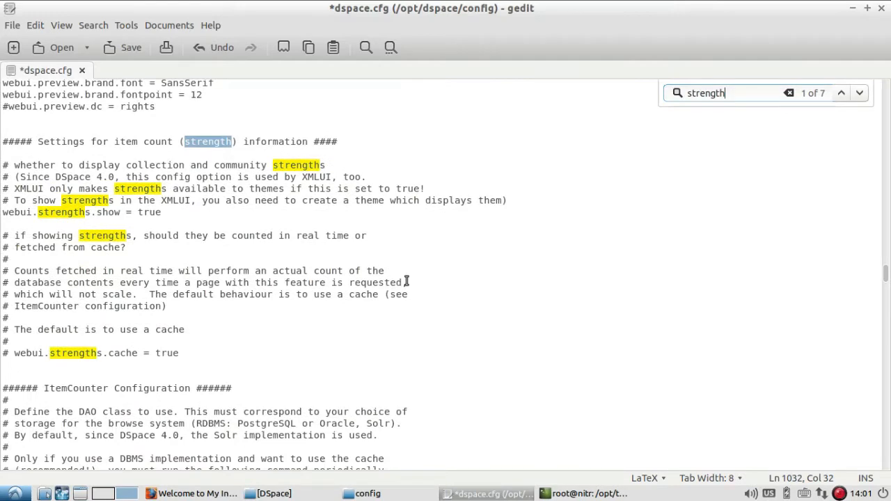
{"action": "scroll", "scroll_direction": "down", "scroll_amount": 3}
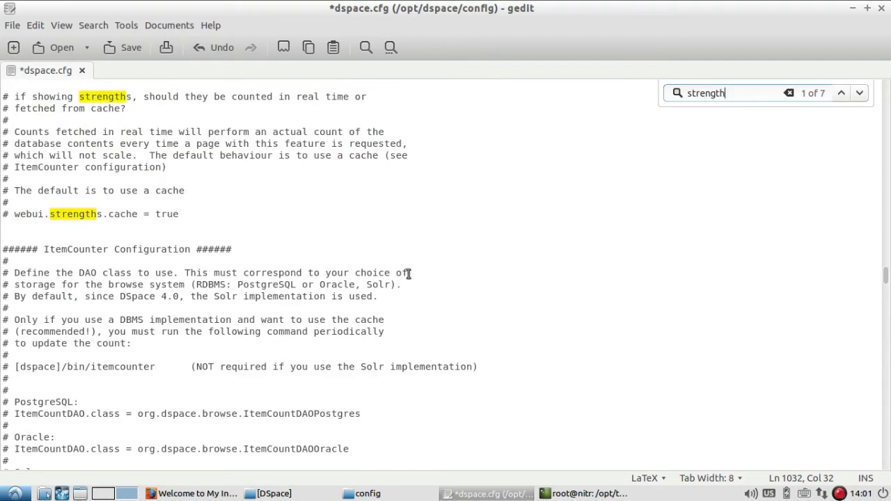
{"action": "mouse_move", "coordinate": [44, 214]}
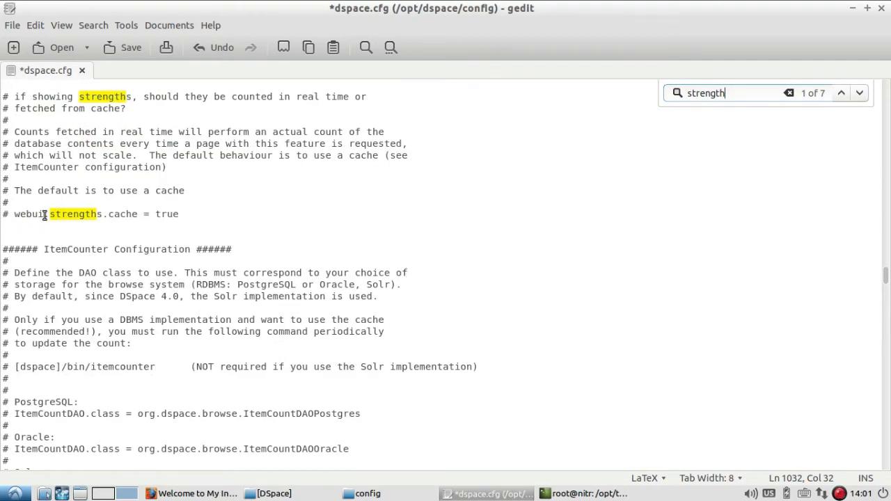
{"action": "scroll", "scroll_direction": "down", "scroll_amount": 3}
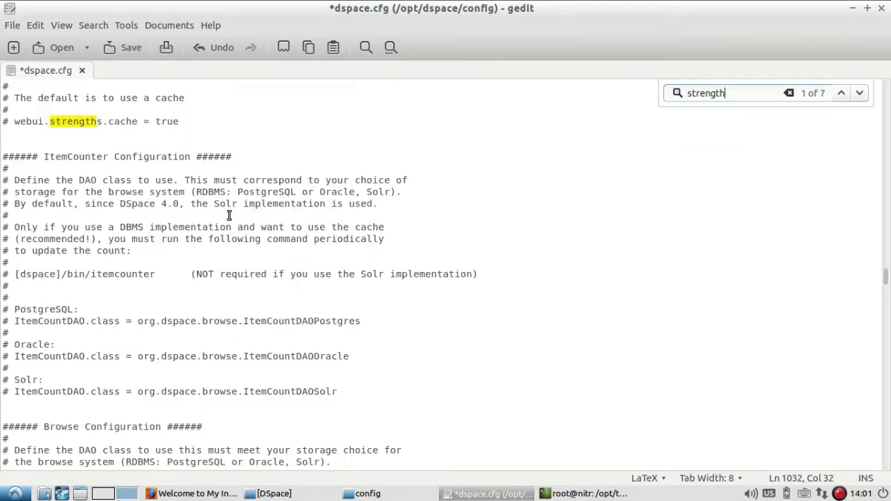
{"action": "scroll", "scroll_direction": "down", "scroll_amount": 3}
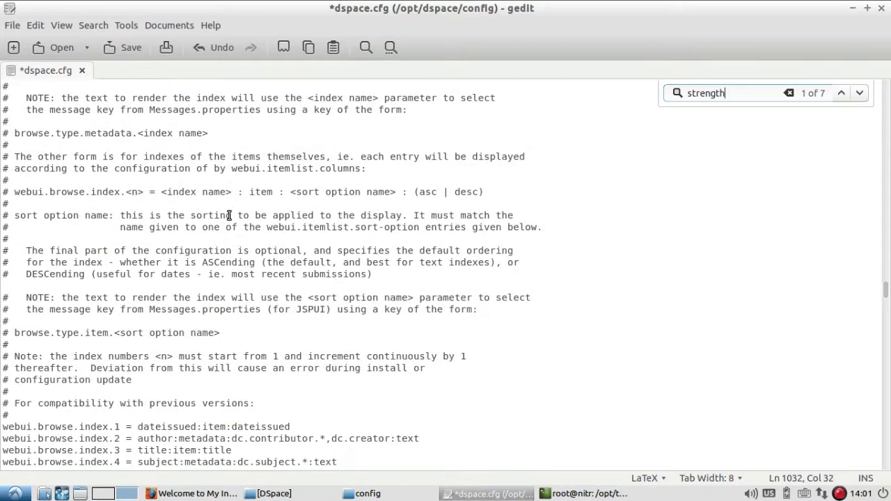
{"action": "scroll", "scroll_direction": "down", "scroll_amount": 3}
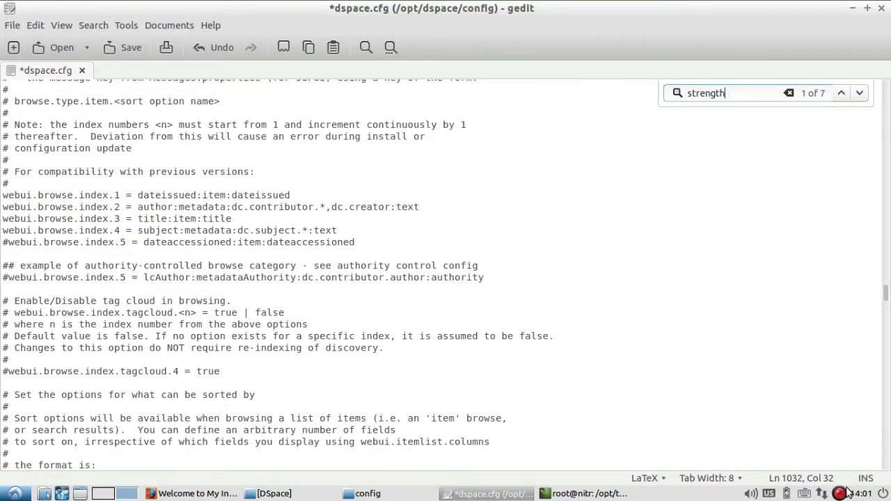
{"action": "left_click", "coordinate": [858, 93]}
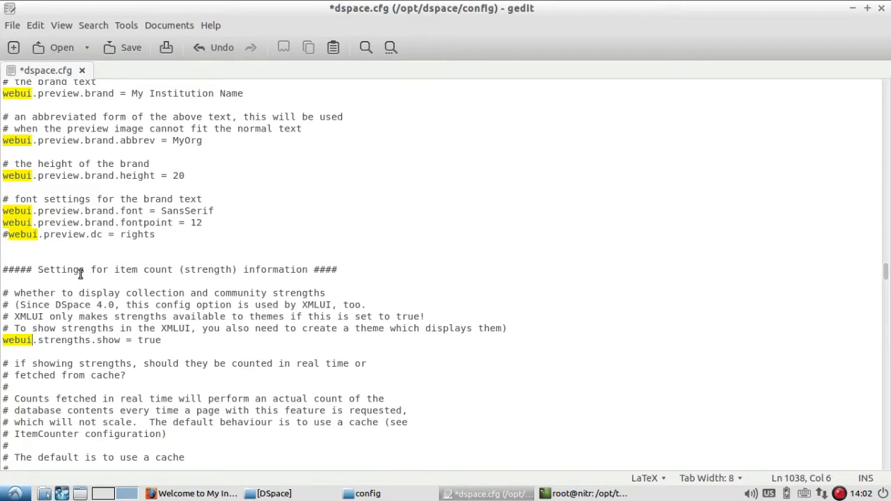
{"action": "mouse_move", "coordinate": [297, 270]}
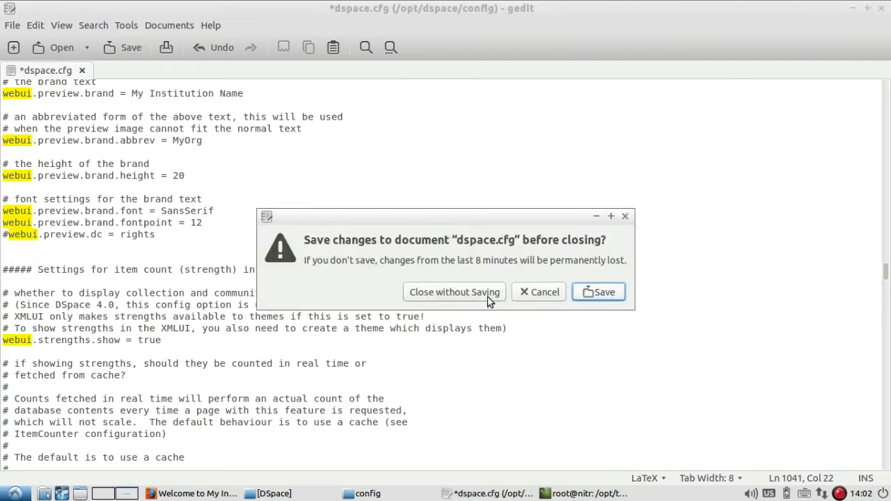
Answer the dspace.cfg unsaved-changes prompt so gedit closes
{"action": "left_click", "coordinate": [454, 292]}
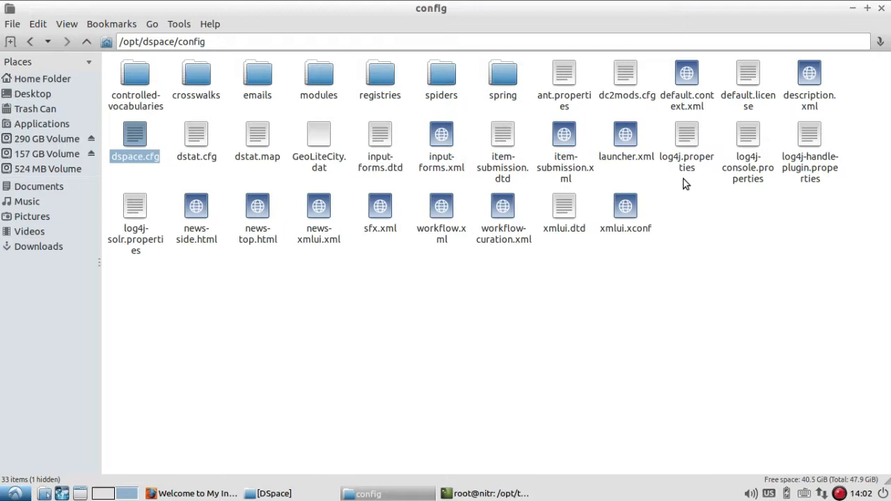
{"action": "mouse_move", "coordinate": [277, 285]}
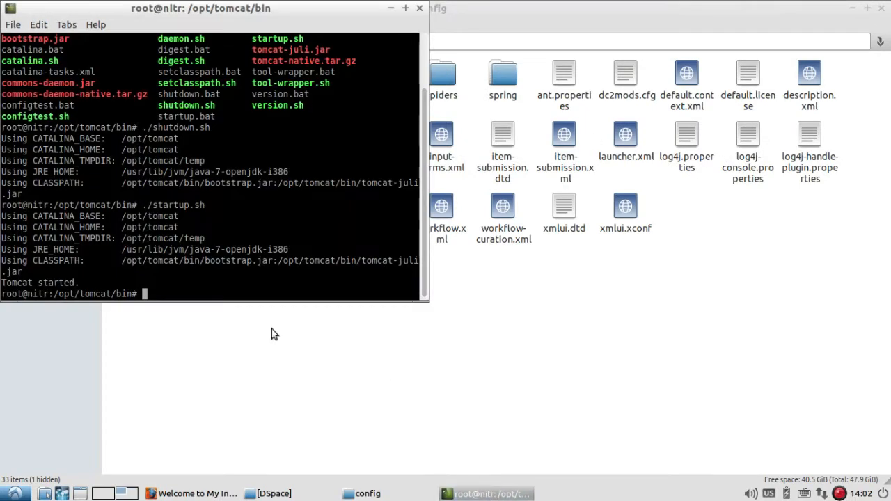
{"action": "mouse_move", "coordinate": [107, 128]}
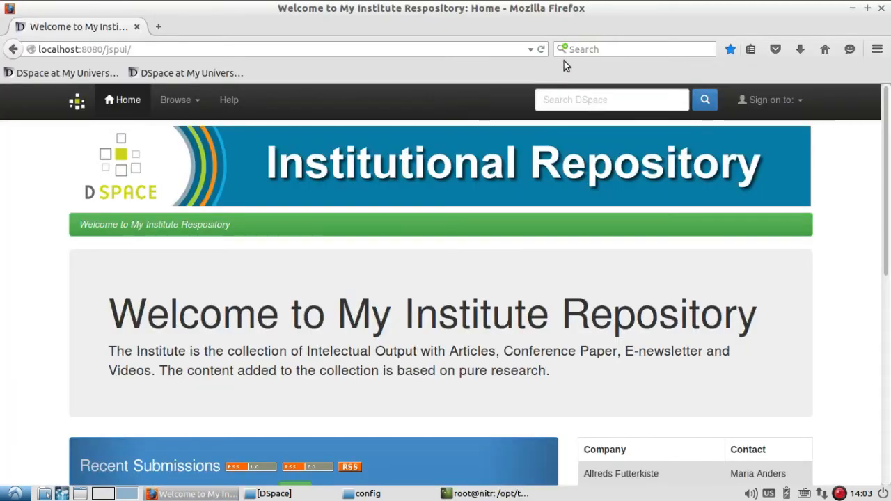
Scroll the JSPUI home page to check Recent Submissions and community and Discover counts
{"action": "scroll", "scroll_direction": "down", "scroll_amount": 3}
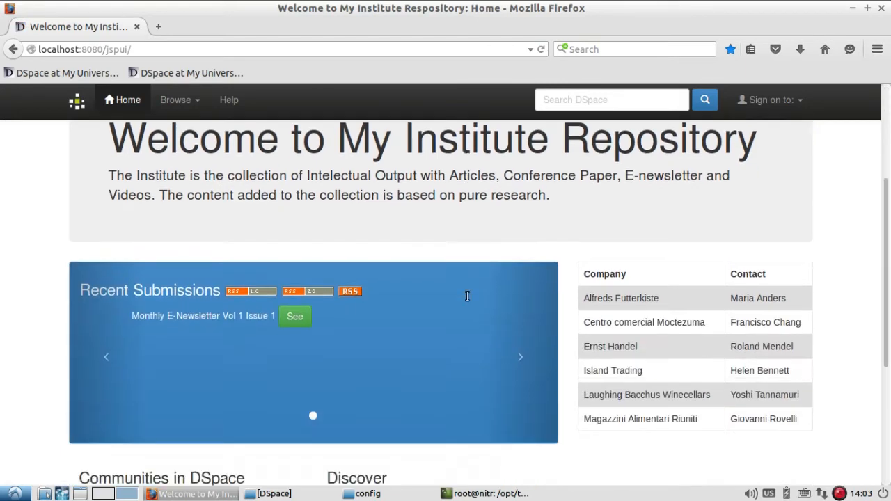
{"action": "scroll", "scroll_direction": "down", "scroll_amount": 3}
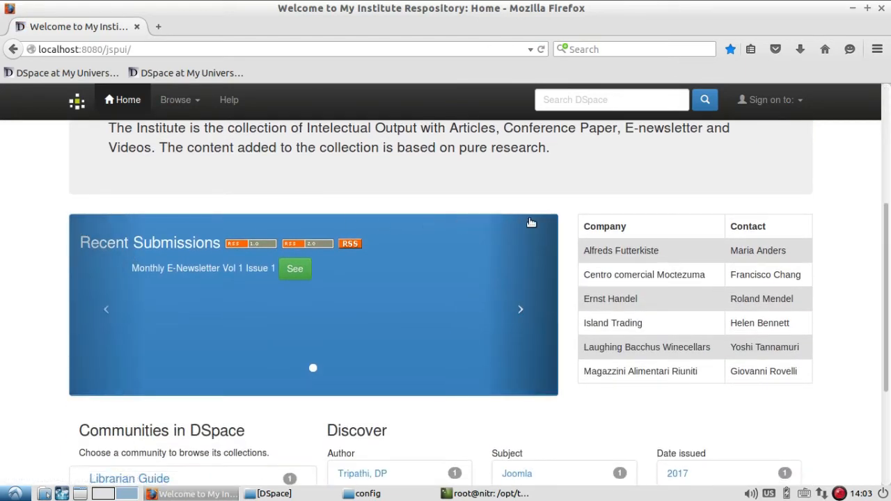
{"action": "mouse_move", "coordinate": [97, 230]}
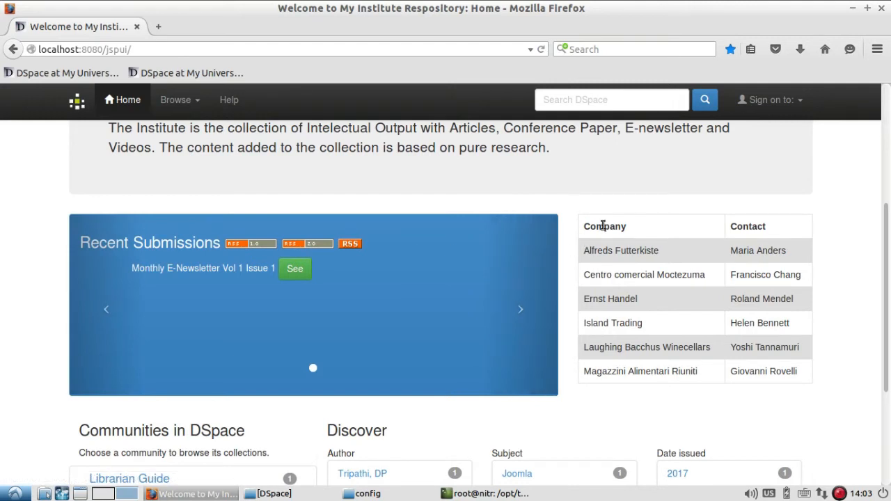
{"action": "mouse_move", "coordinate": [817, 359]}
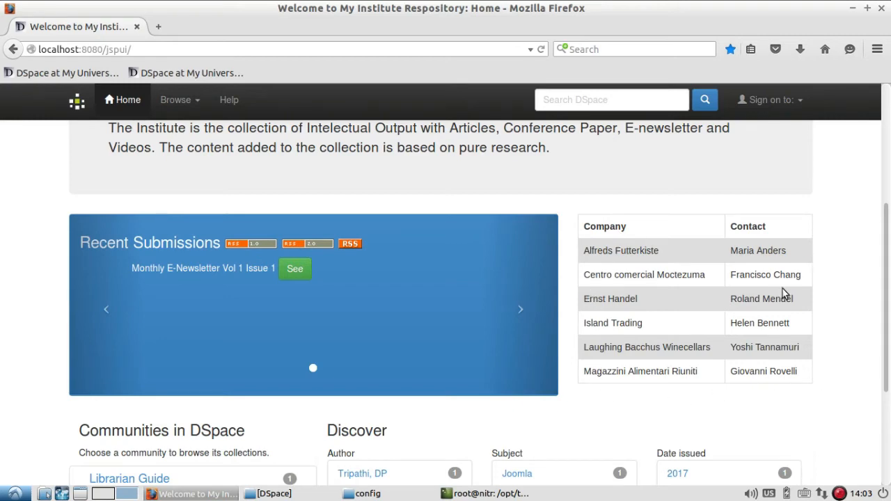
{"action": "scroll", "scroll_direction": "down", "scroll_amount": 3}
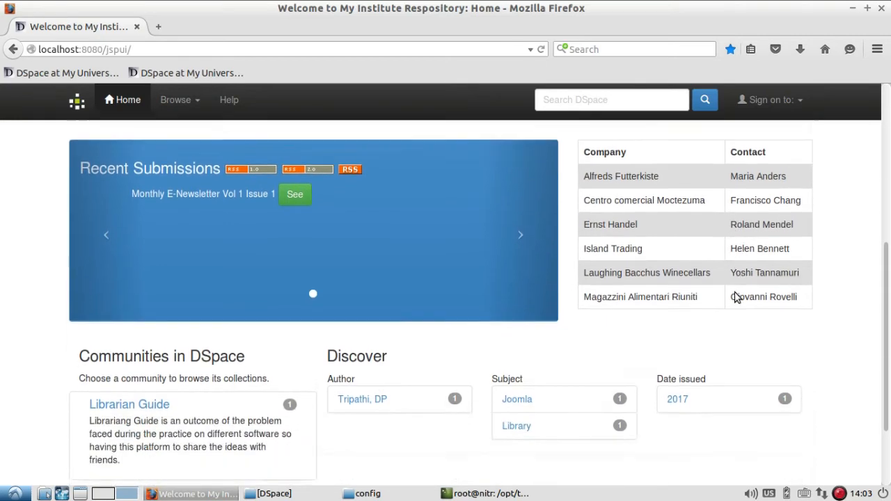
{"action": "scroll", "scroll_direction": "down", "scroll_amount": 3}
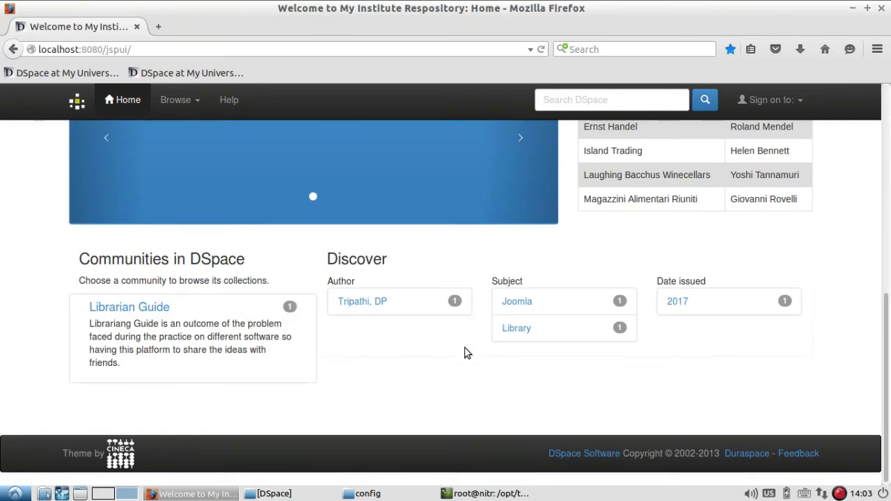
{"action": "mouse_move", "coordinate": [469, 369]}
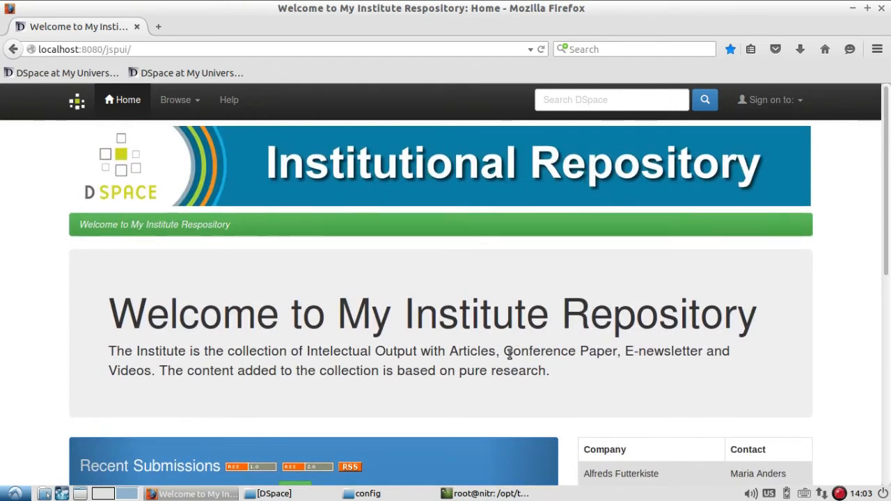
{"action": "scroll", "scroll_direction": "down", "scroll_amount": 3}
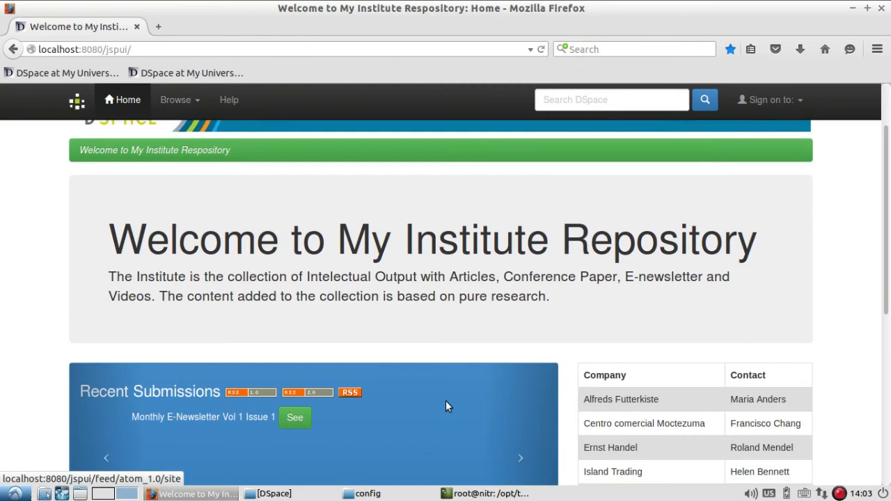
{"action": "scroll", "scroll_direction": "down", "scroll_amount": 3}
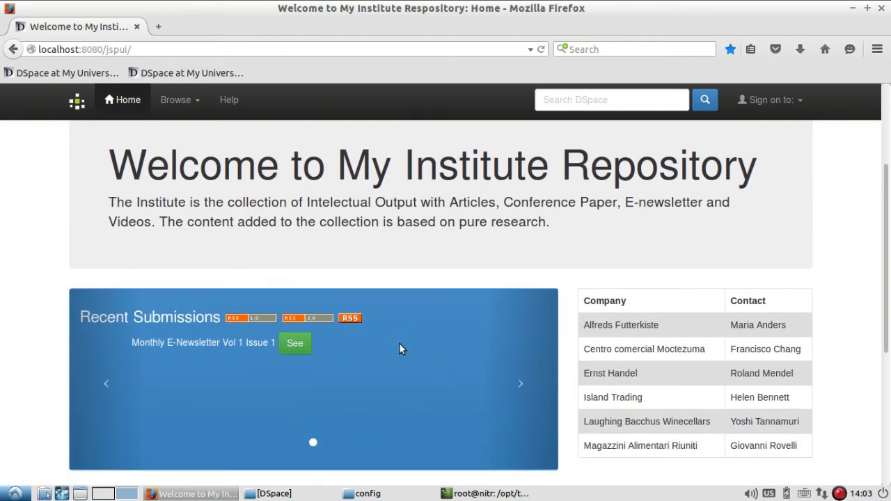
{"action": "mouse_move", "coordinate": [464, 330]}
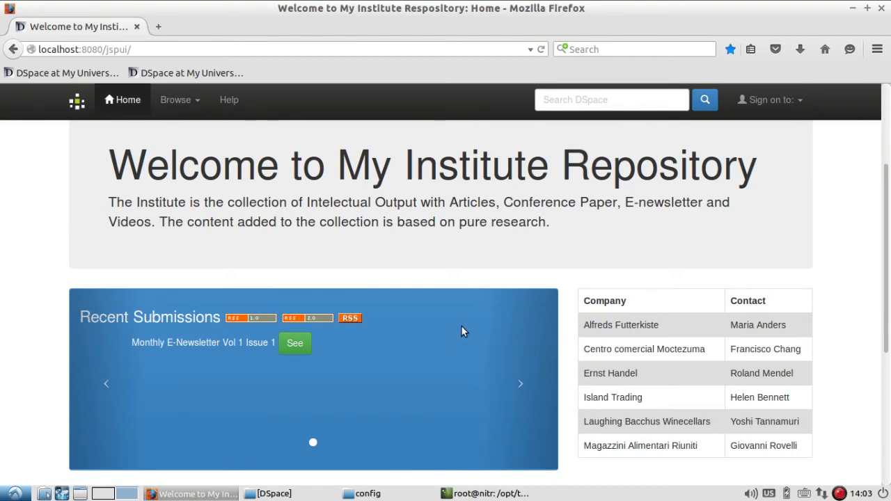
{"action": "mouse_move", "coordinate": [437, 326]}
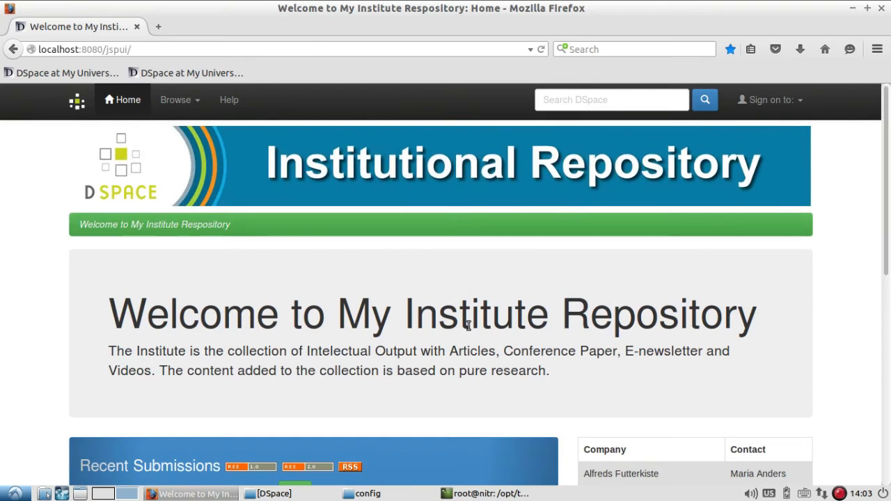
{"action": "mouse_move", "coordinate": [485, 326]}
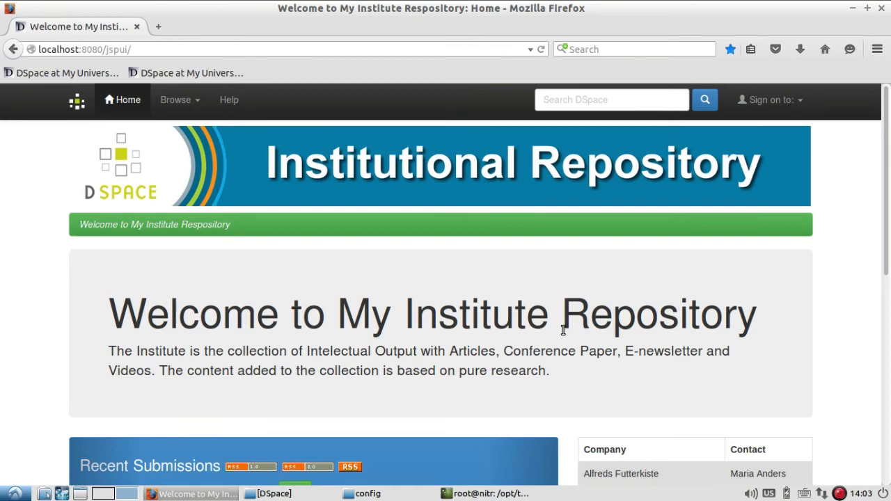
{"action": "scroll", "scroll_direction": "down", "scroll_amount": 3}
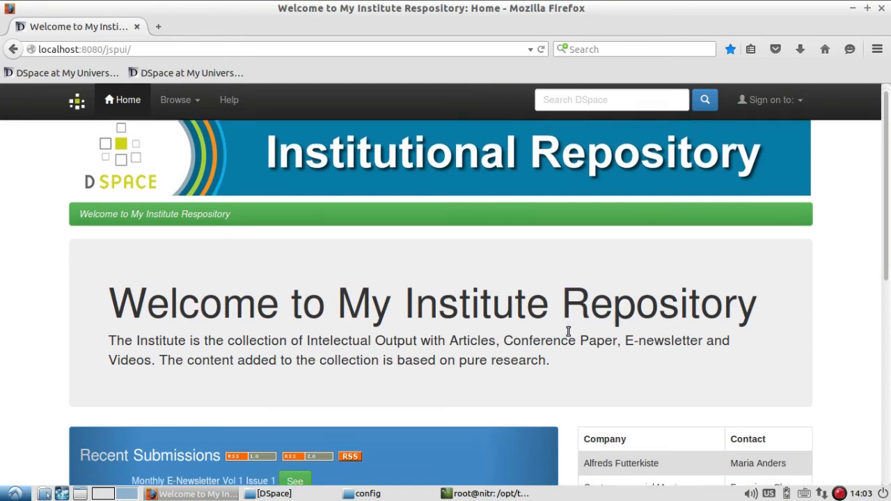
{"action": "scroll", "scroll_direction": "down", "scroll_amount": 3}
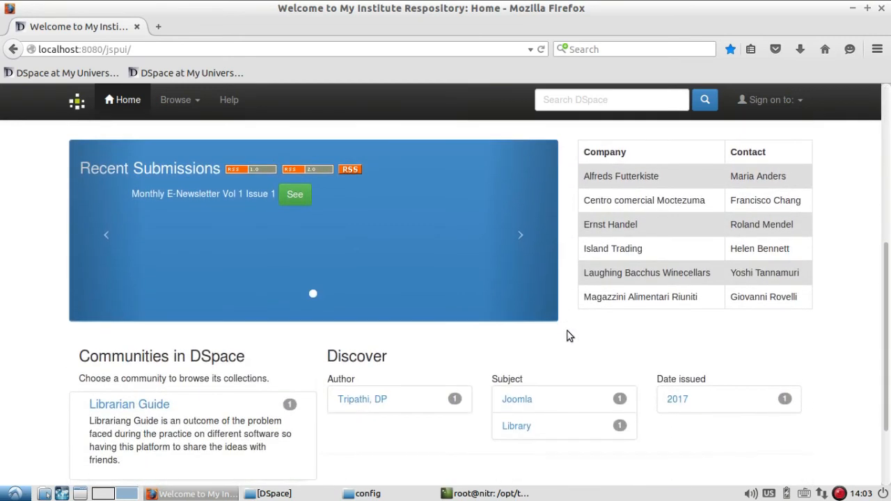
{"action": "mouse_move", "coordinate": [412, 229]}
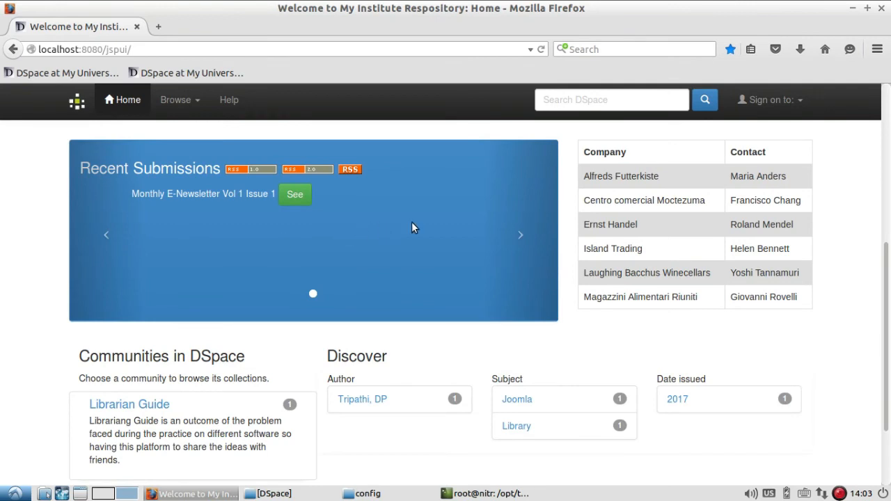
{"action": "mouse_move", "coordinate": [679, 290]}
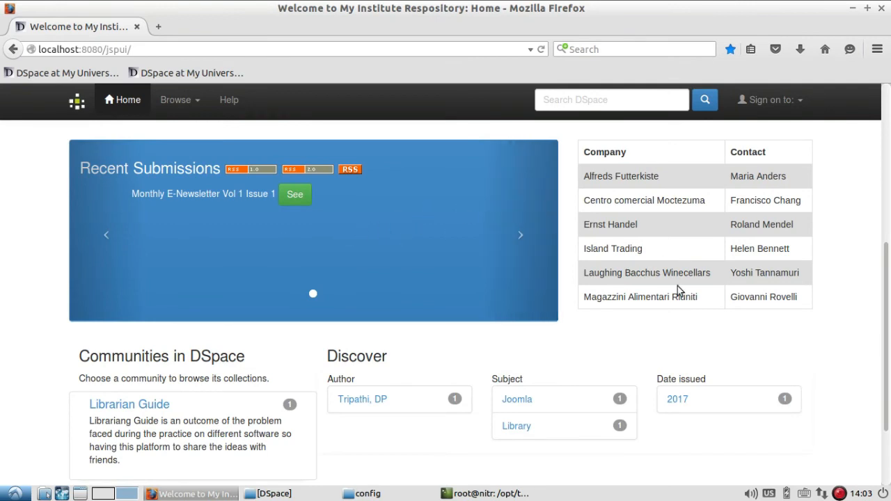
{"action": "mouse_move", "coordinate": [734, 339]}
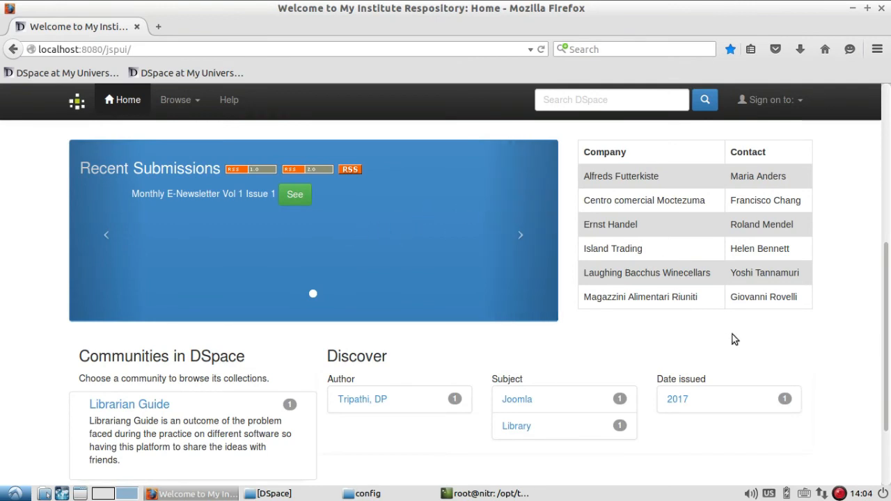